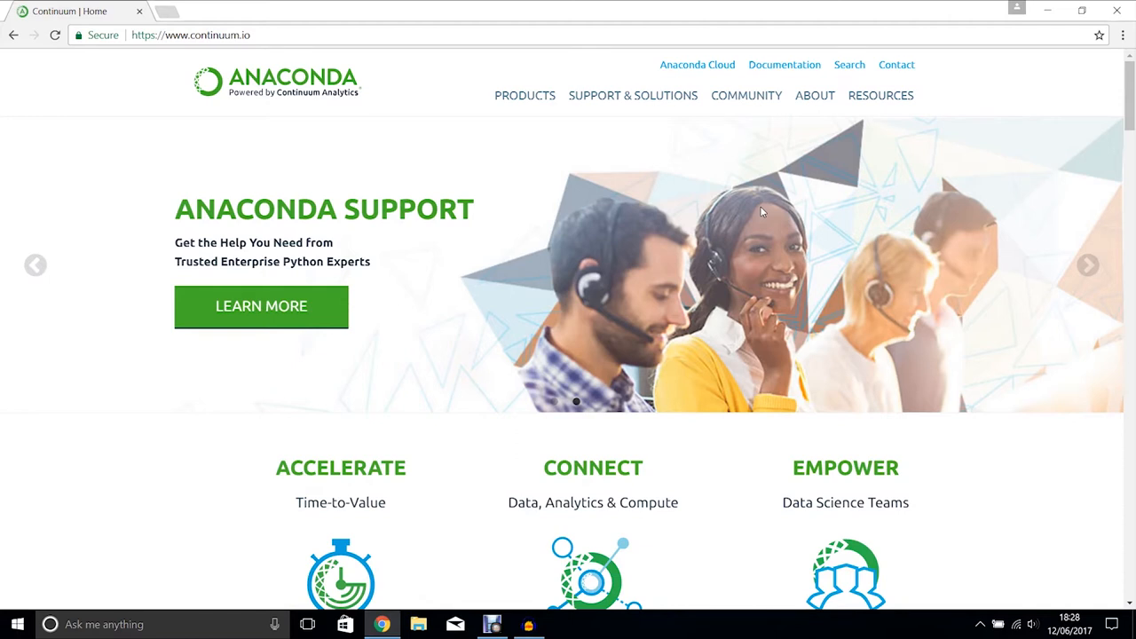
mouse_move(611, 241)
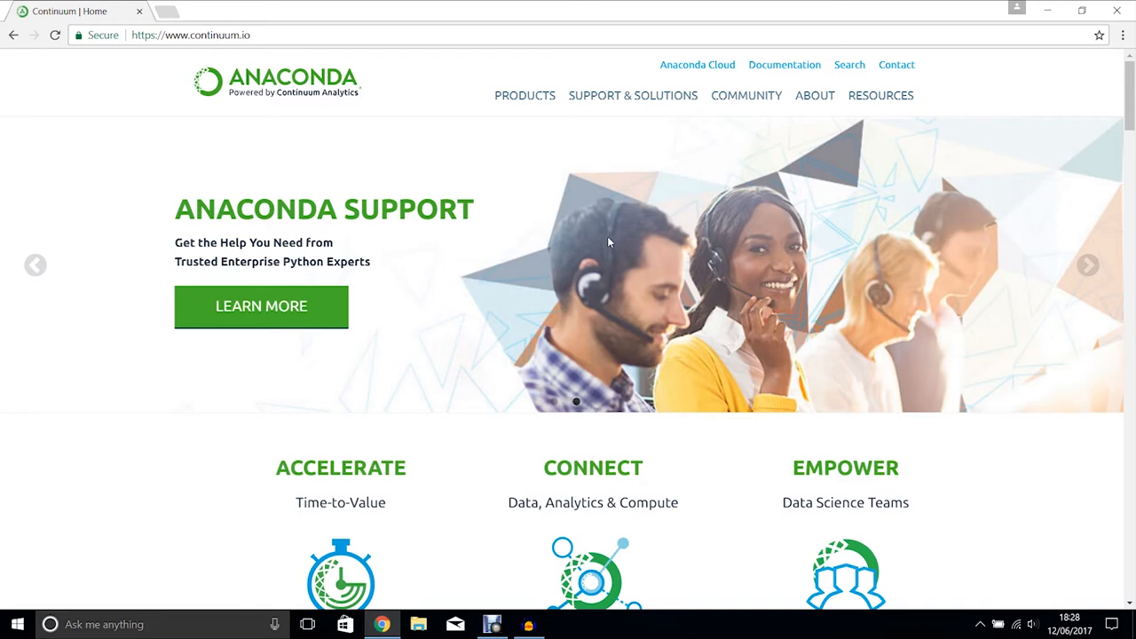
Navigate from Products > Anaconda to the downloads page and jump to the Windows installers
scroll(down, 3)
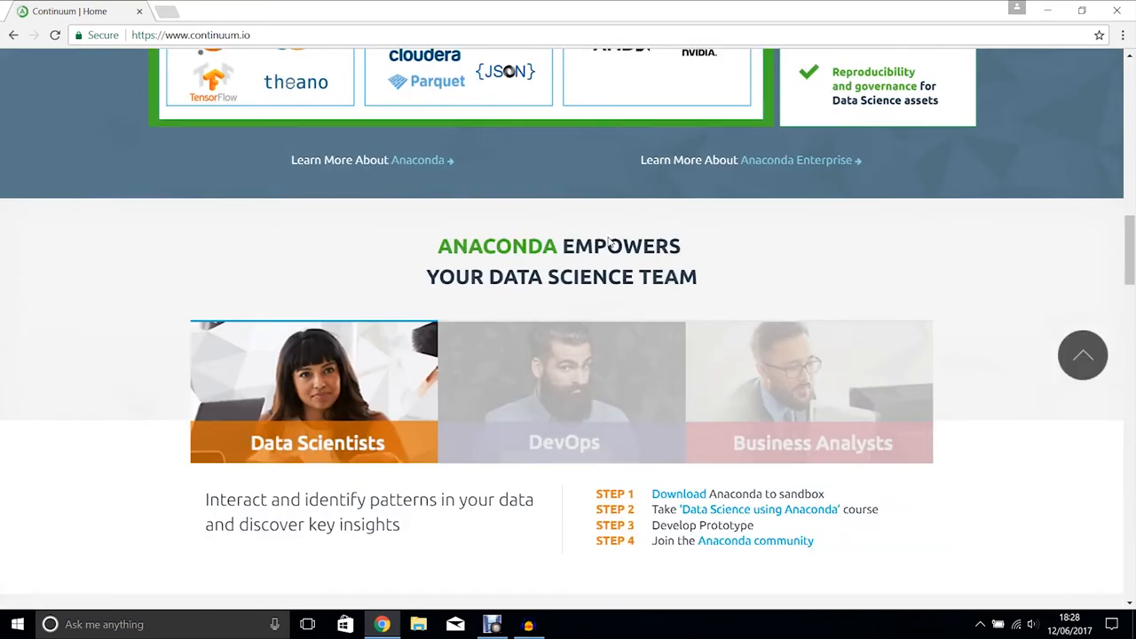
scroll(down, 3)
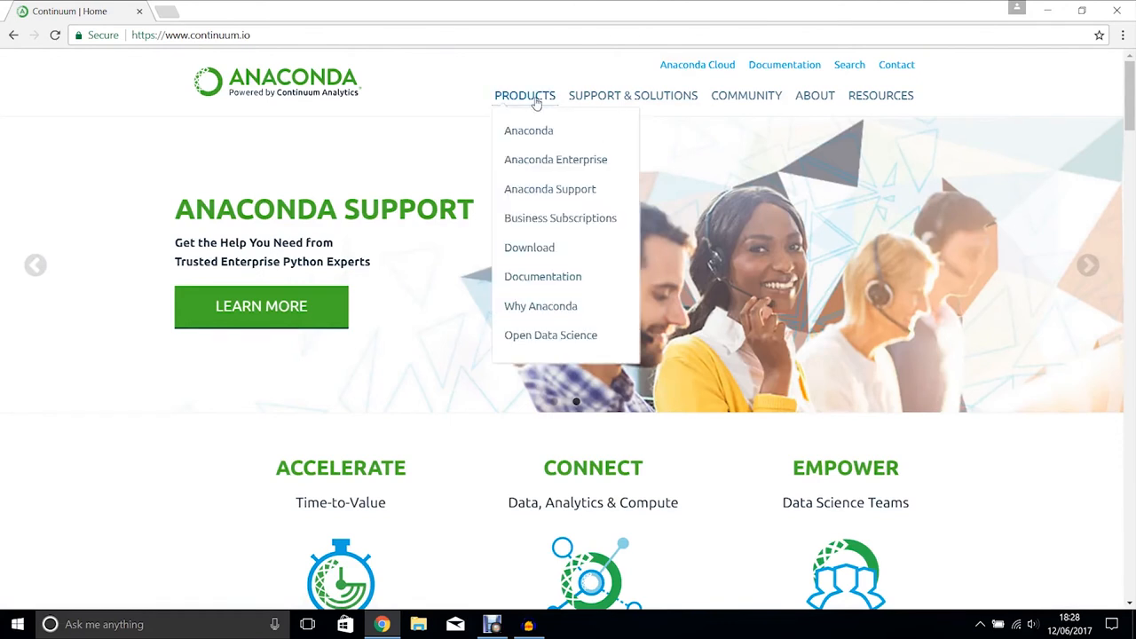
mouse_move(529, 131)
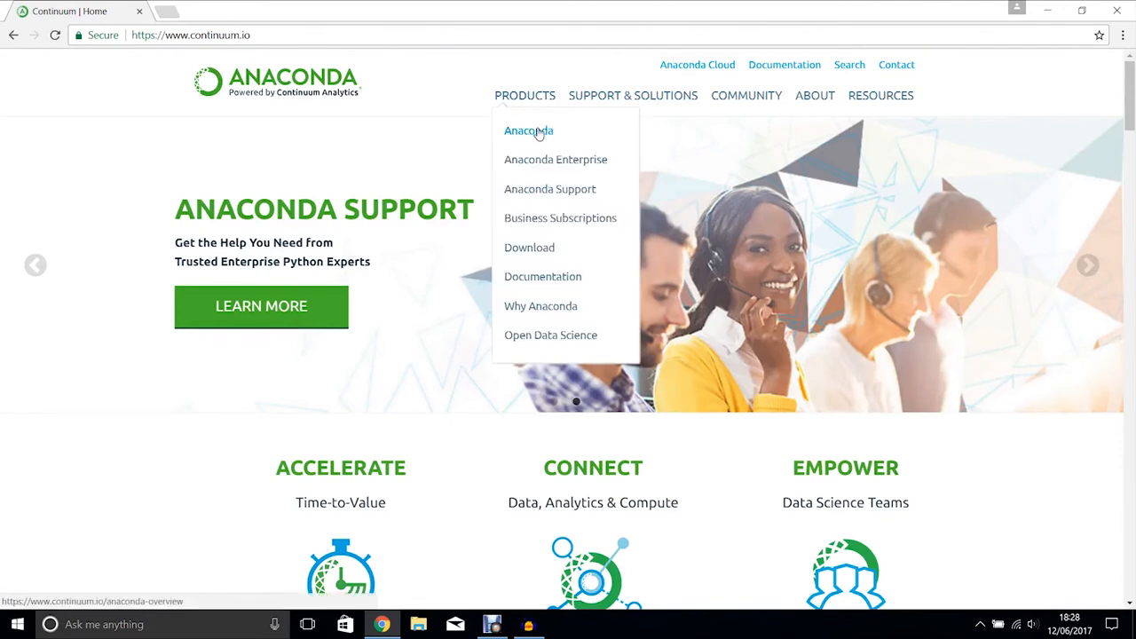
click(530, 132)
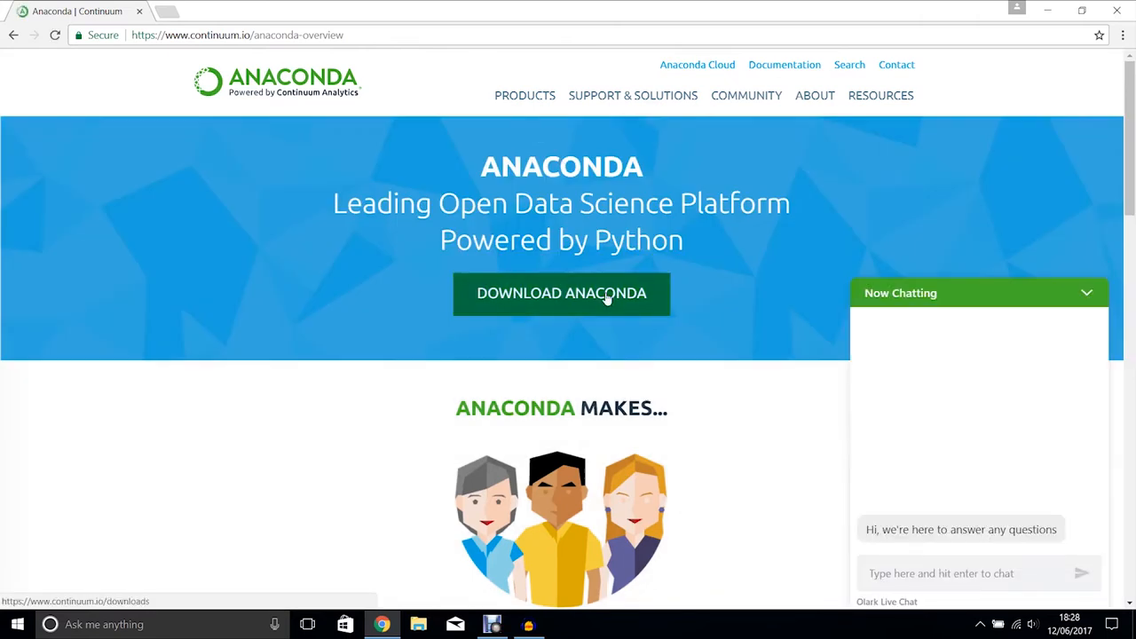
click(561, 293)
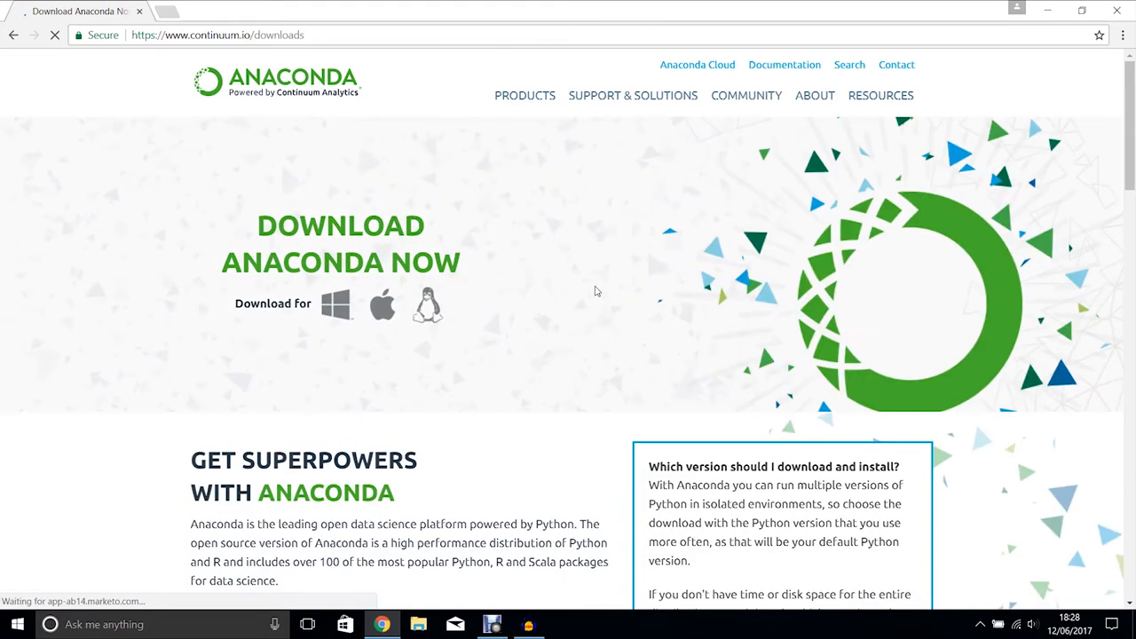
click(335, 305)
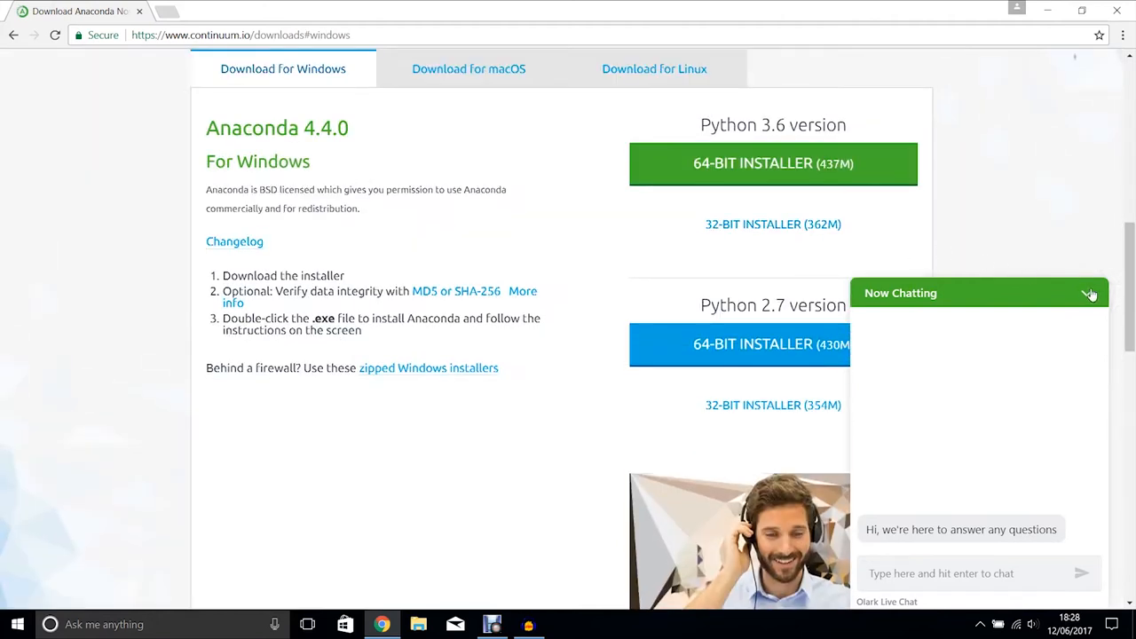
Collapse the live chat and start downloading the Python 2.7 64-bit Windows installer
click(1090, 294)
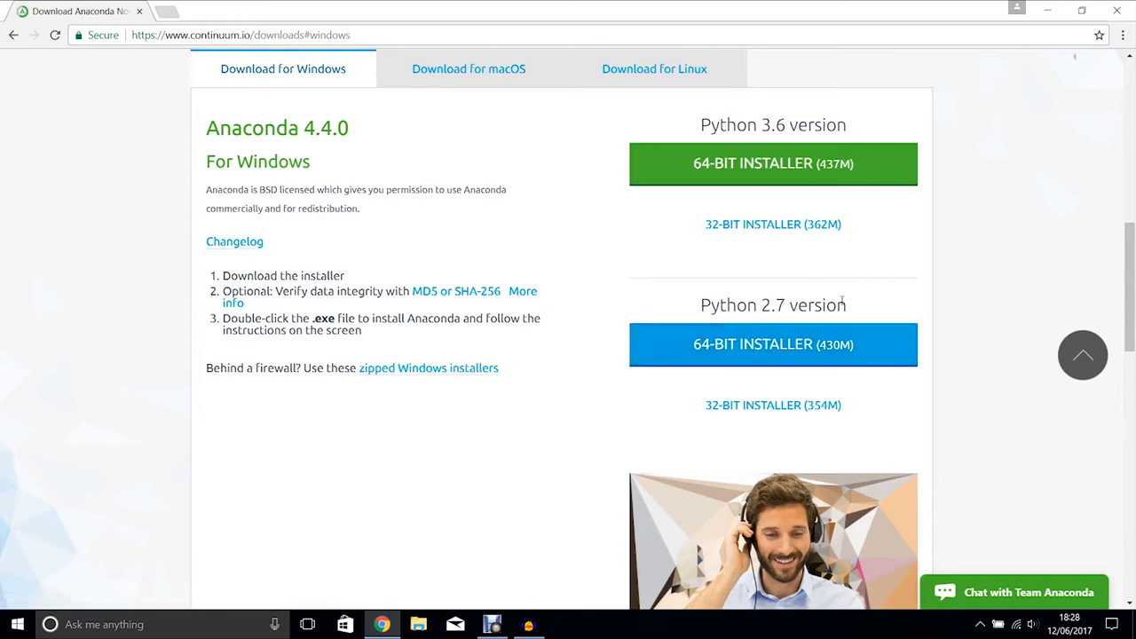
mouse_move(774, 344)
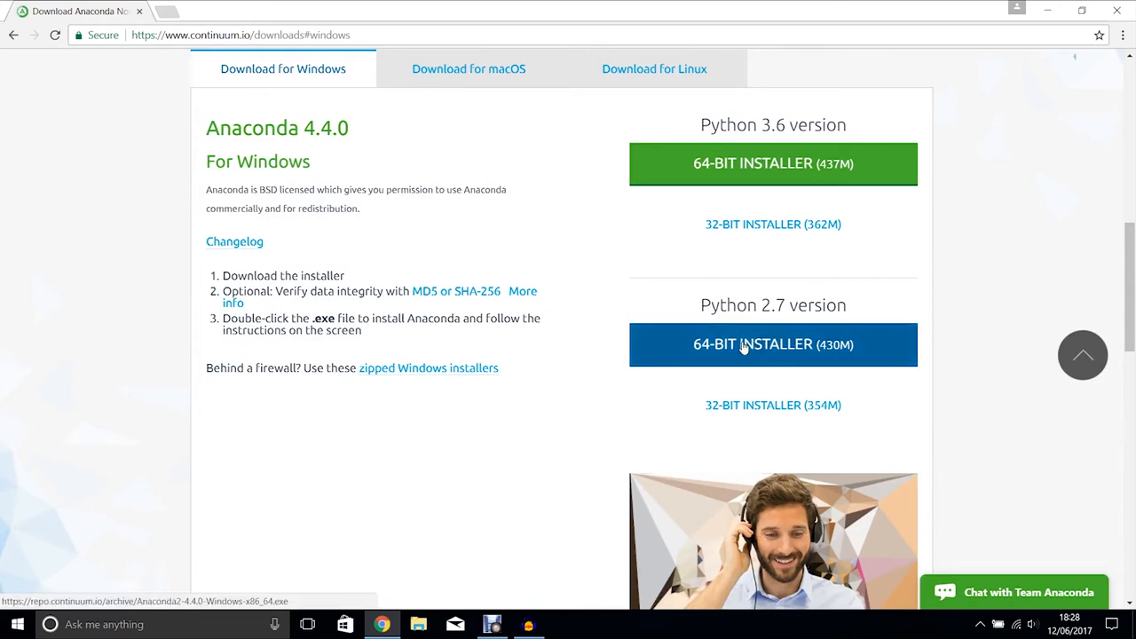
click(774, 344)
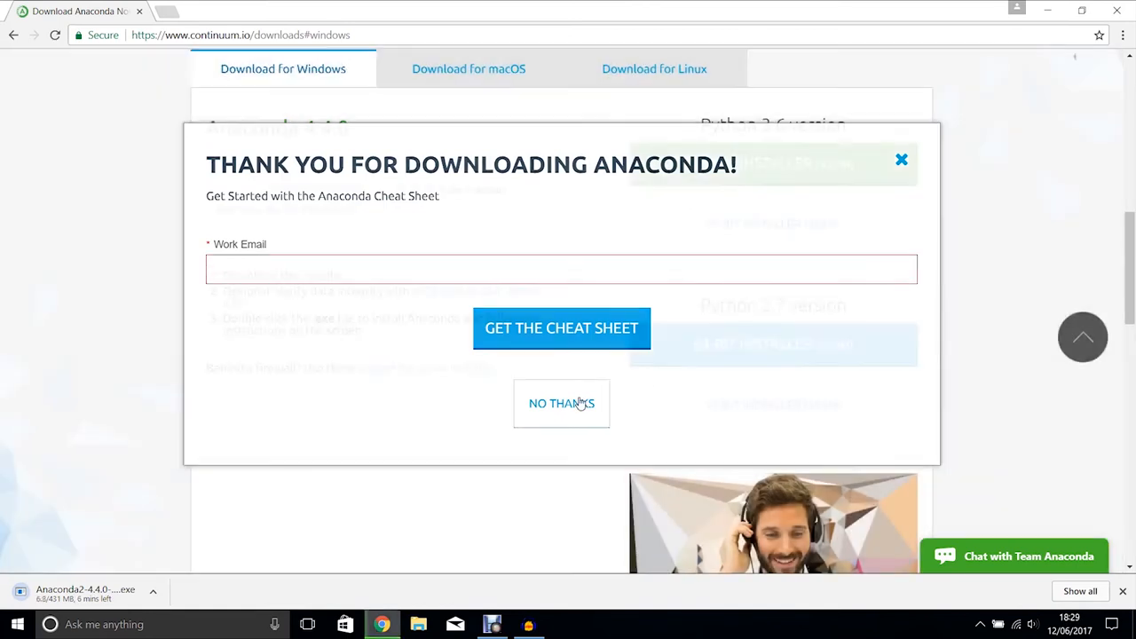
Decline the cheat sheet offer while the Anaconda2 installer downloads
click(561, 403)
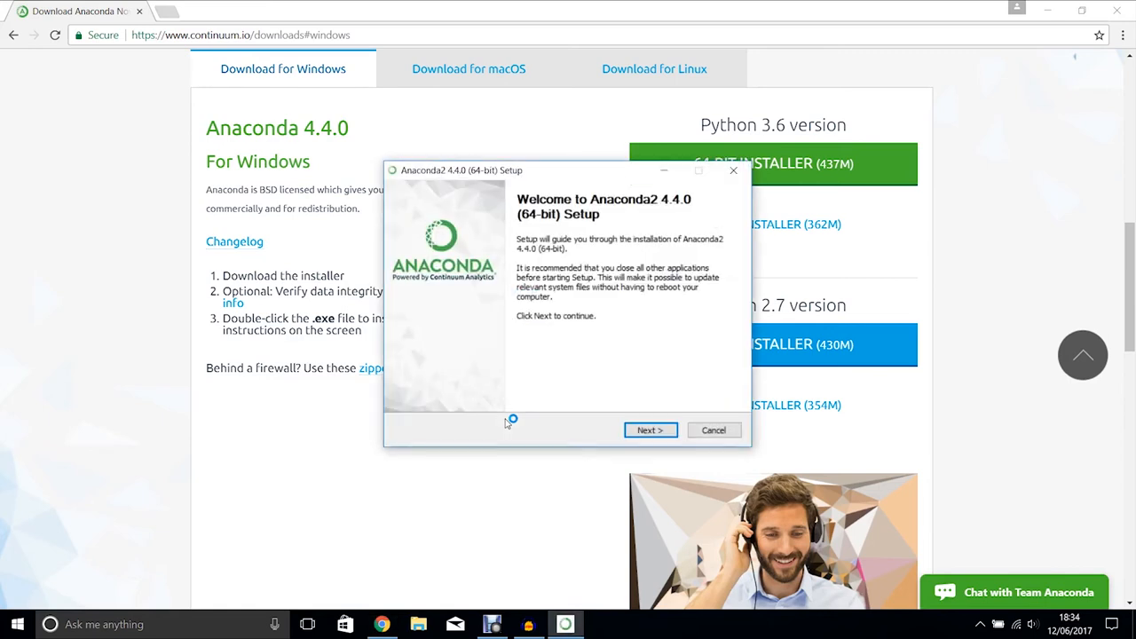
Accept the license and choose a Just Me install in the default destination folder
click(650, 429)
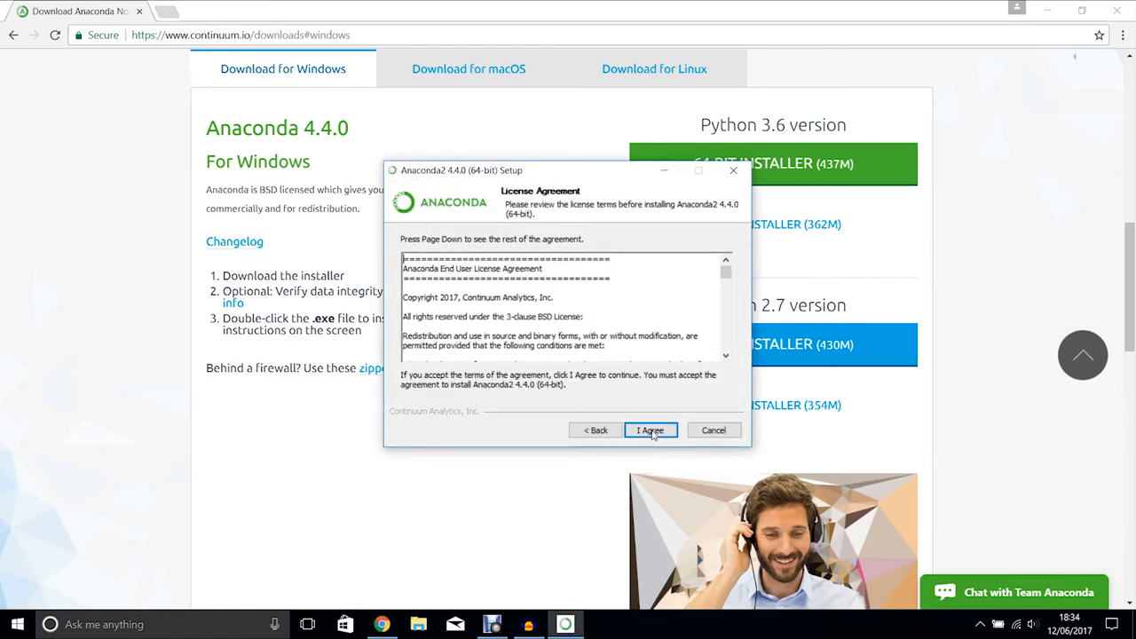
click(650, 431)
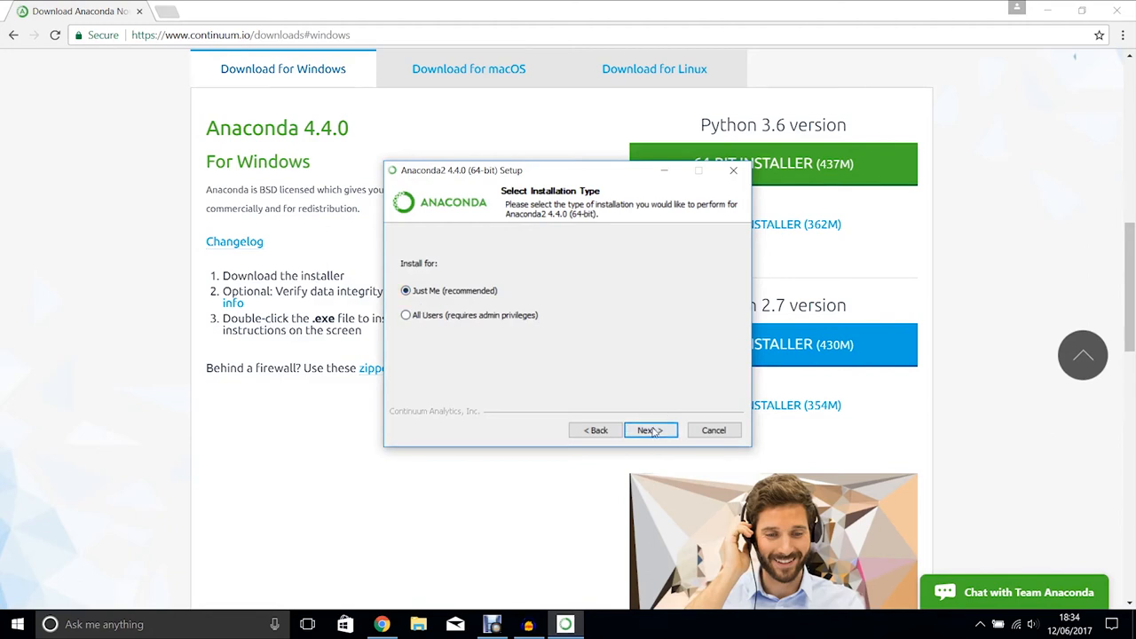
click(650, 429)
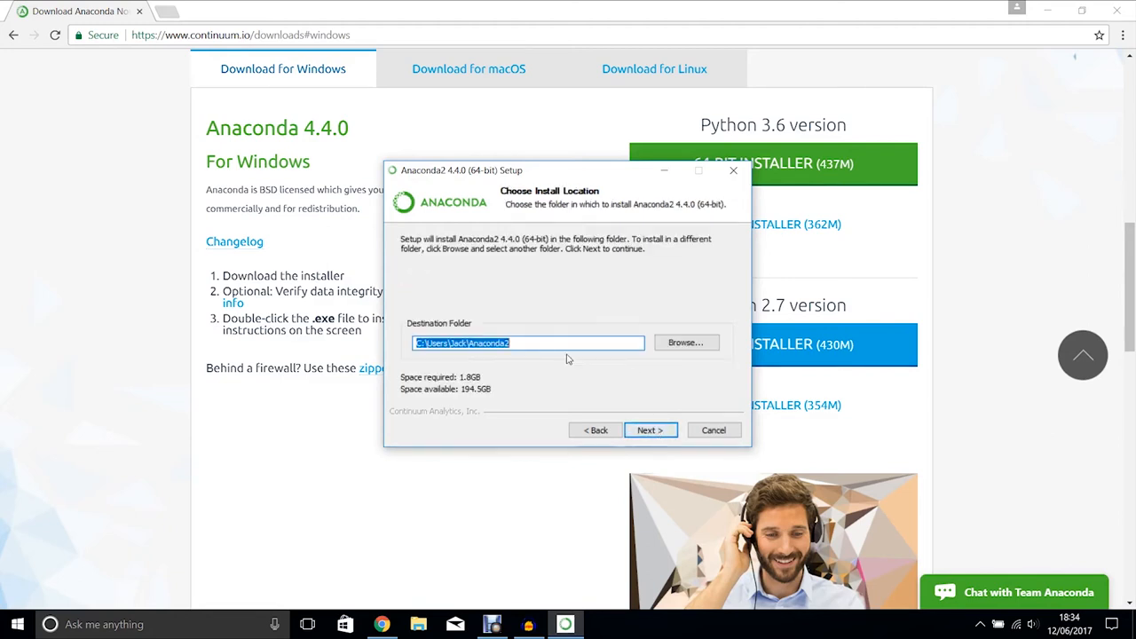
click(650, 429)
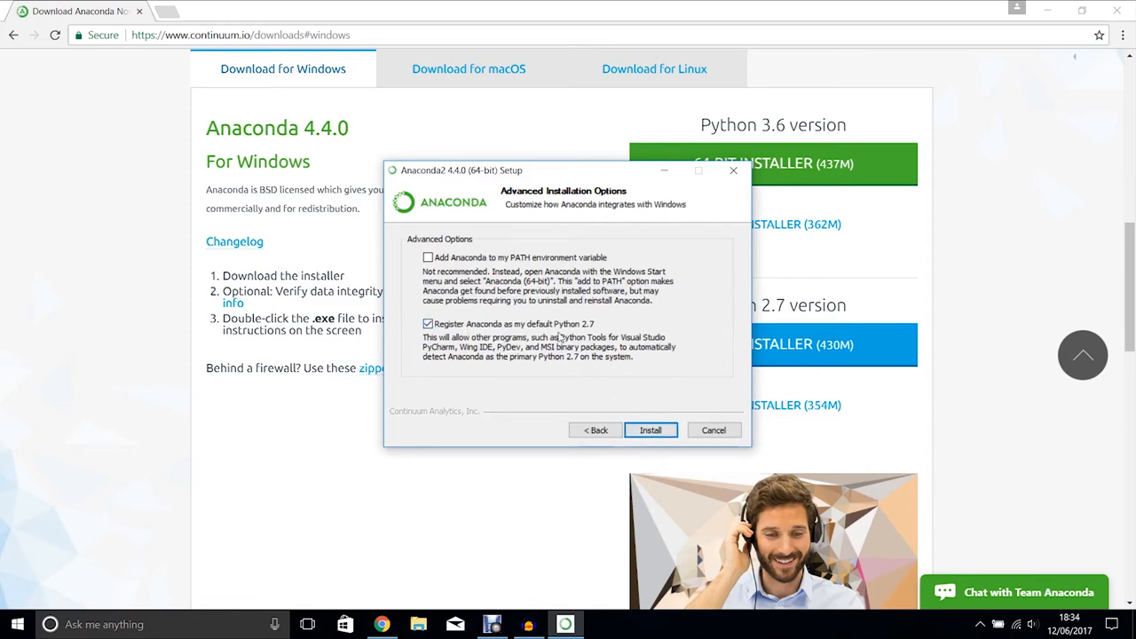
mouse_move(597, 316)
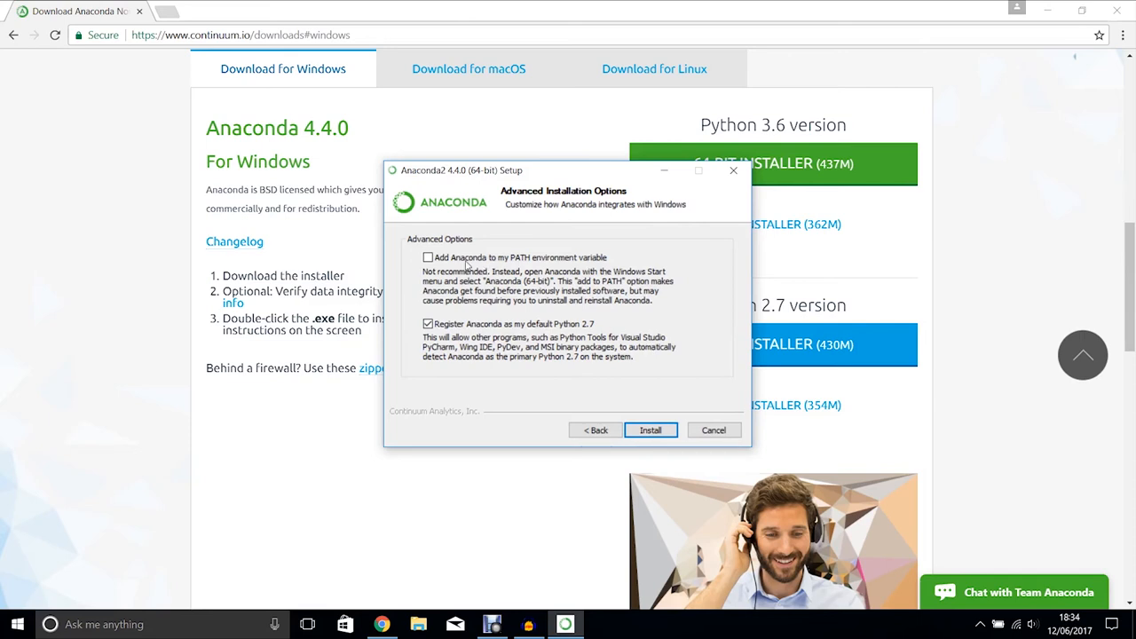
Install Anaconda2 with Add to PATH enabled, untick the Learn more boxes and finish the wizard
click(428, 258)
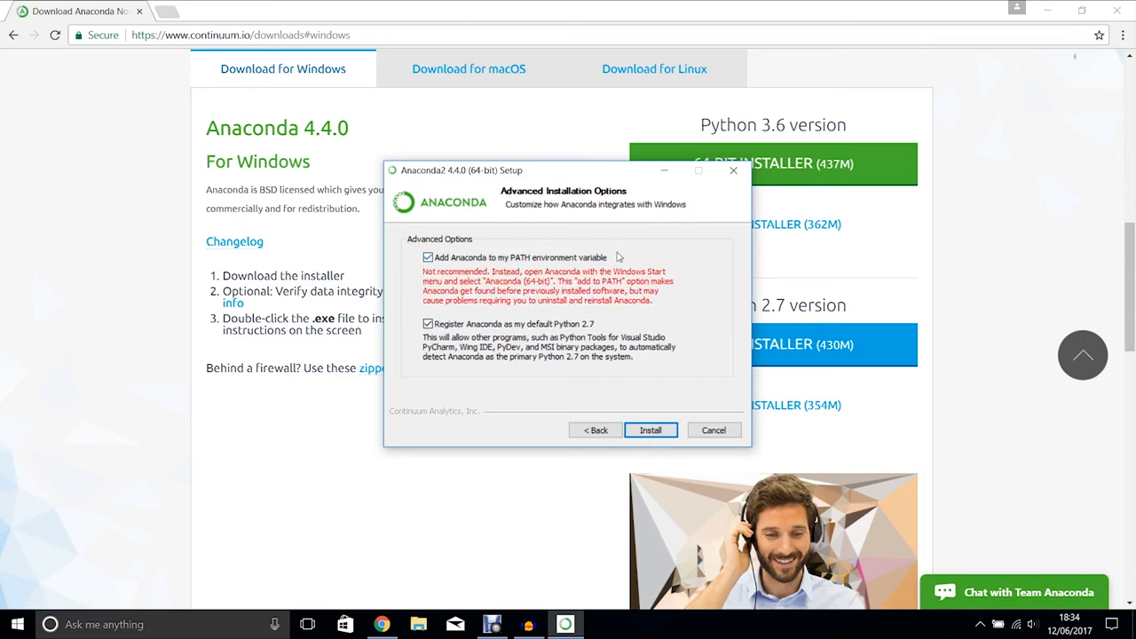
click(650, 430)
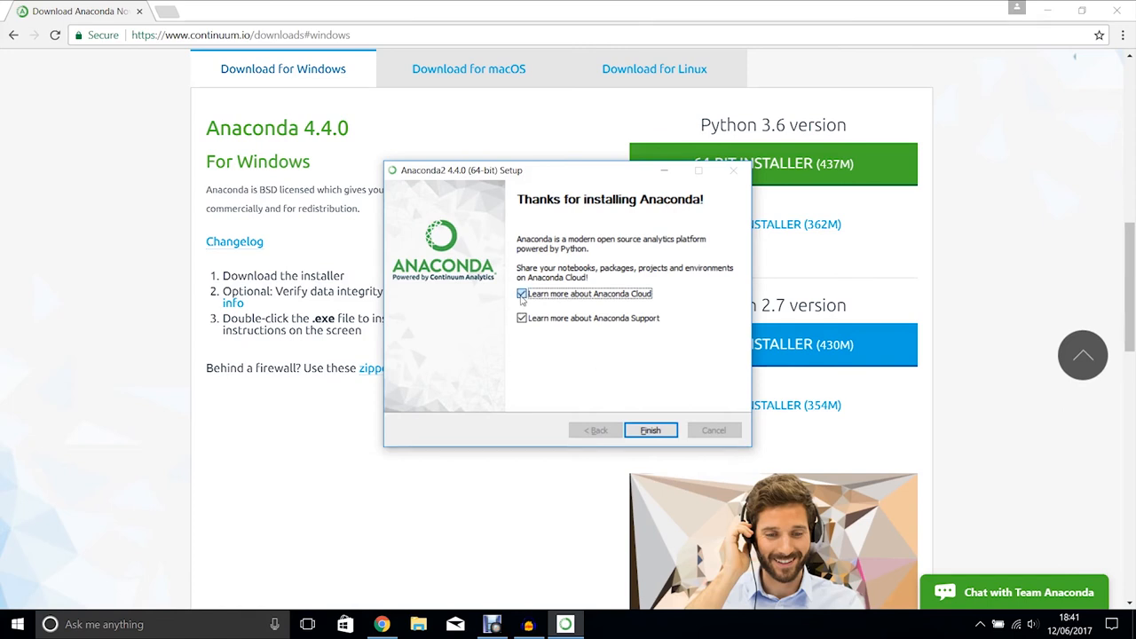
click(522, 295)
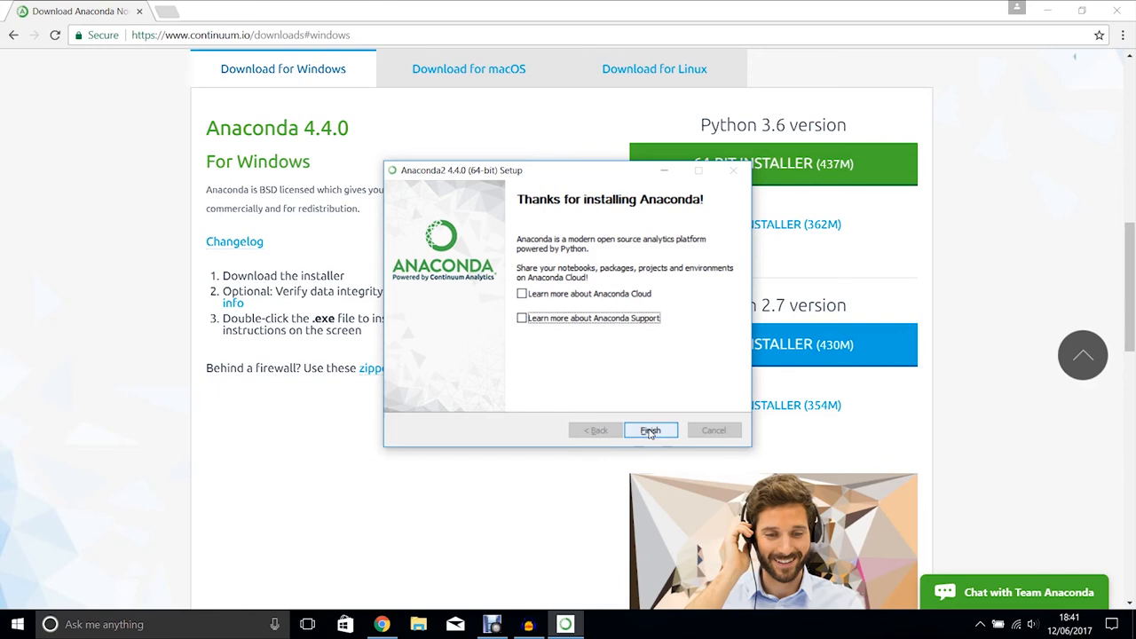
click(650, 431)
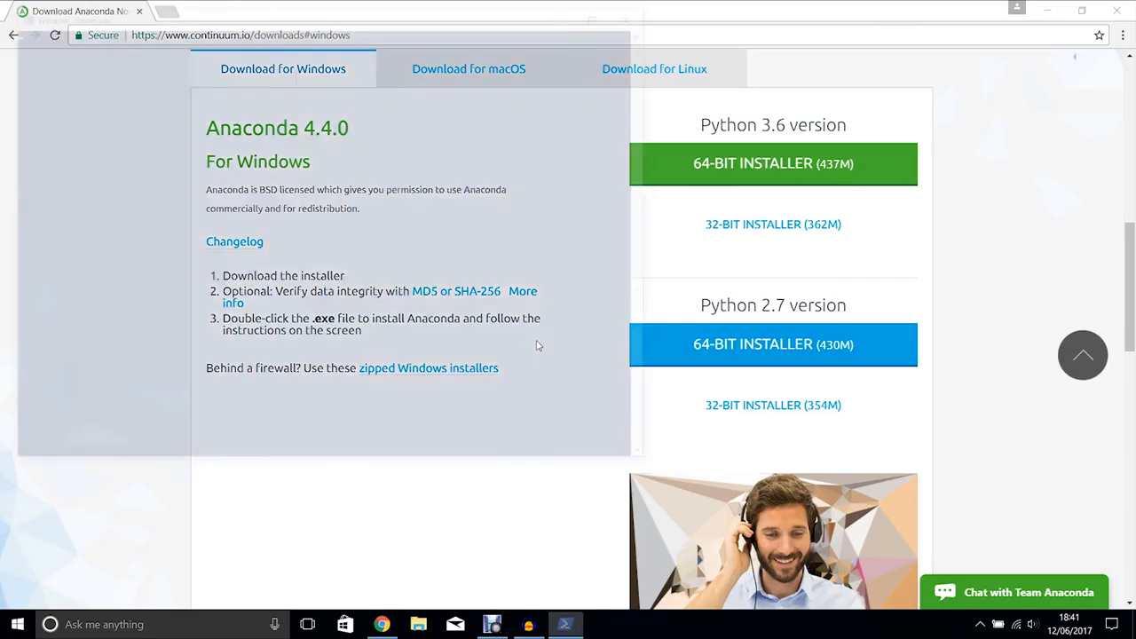
Launch Windows PowerShell and run python to reach the Python 2.7.13 prompt
click(564, 625)
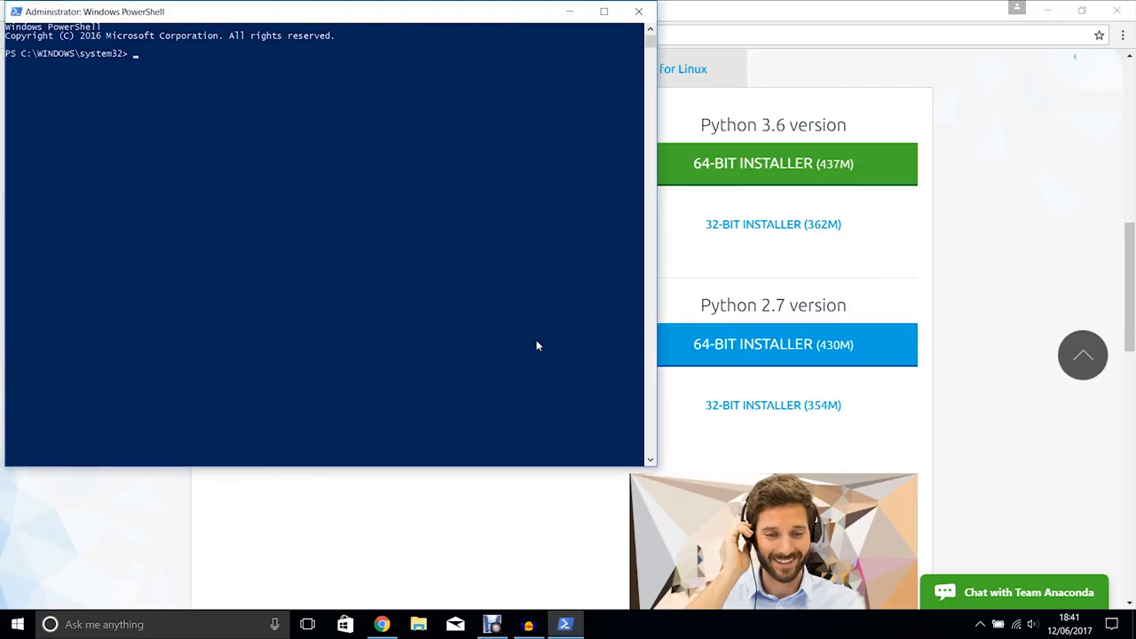
text(python)
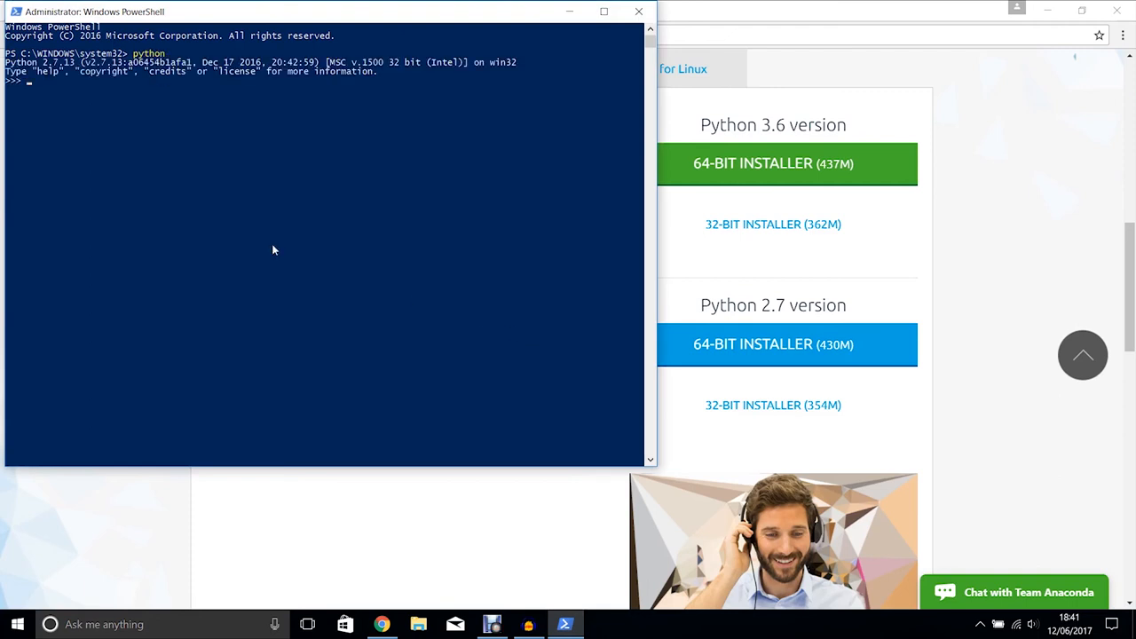
mouse_move(608, 116)
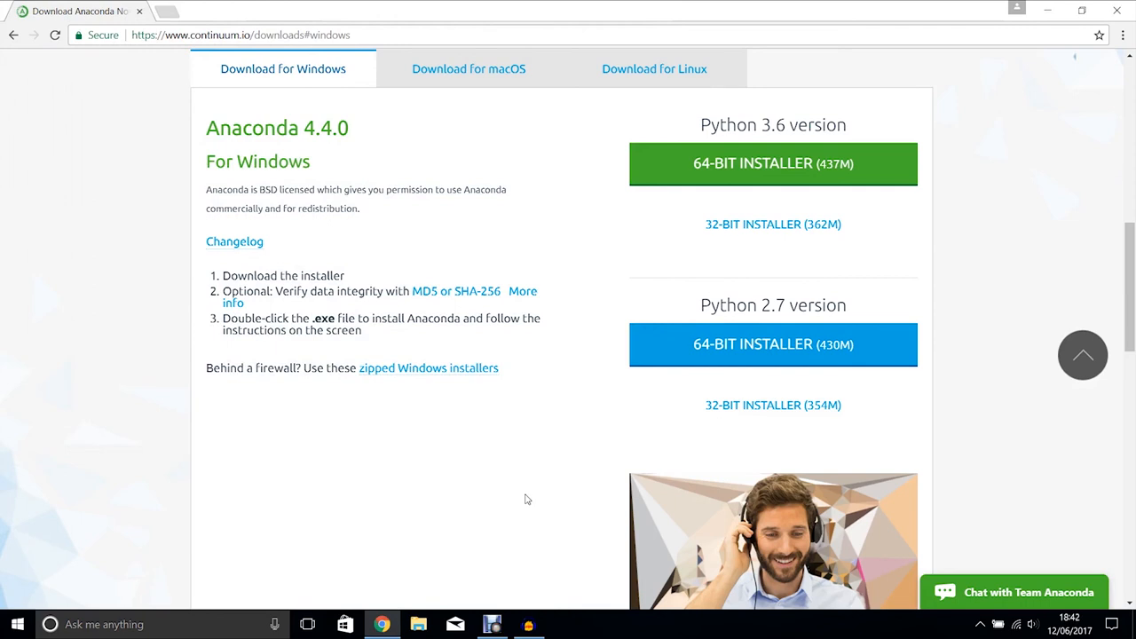
mouse_move(497, 557)
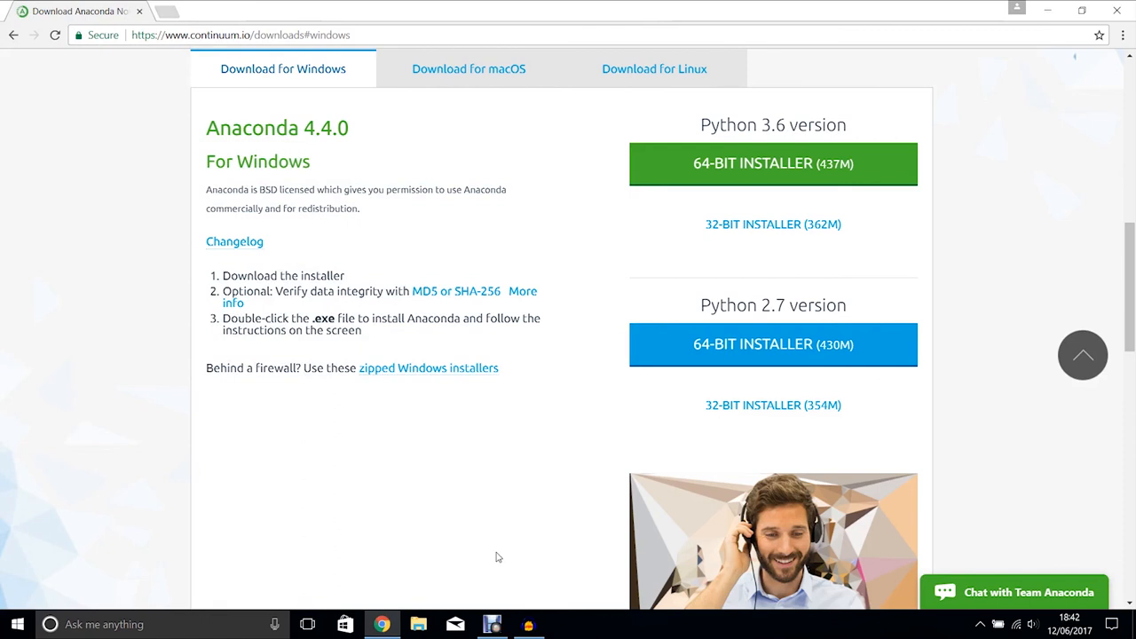